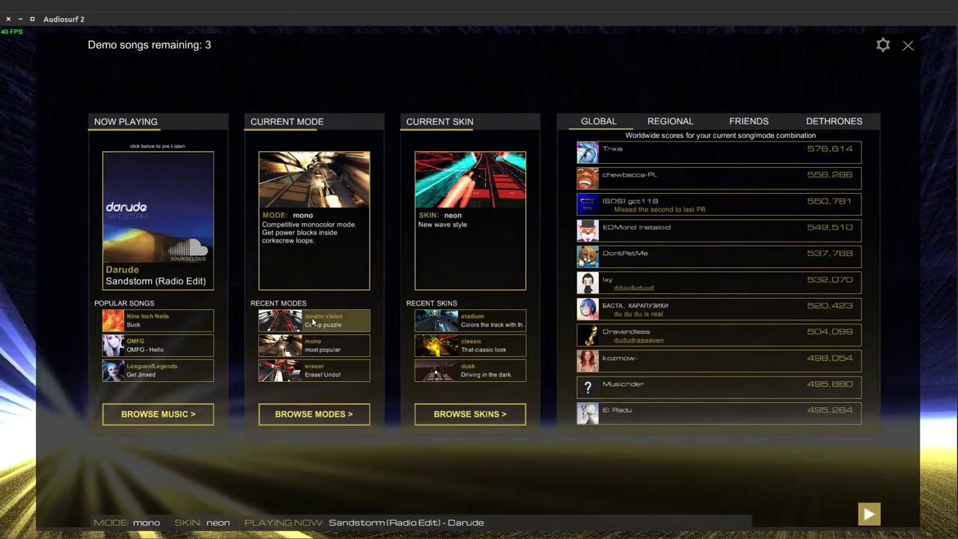
mouse_move(318, 282)
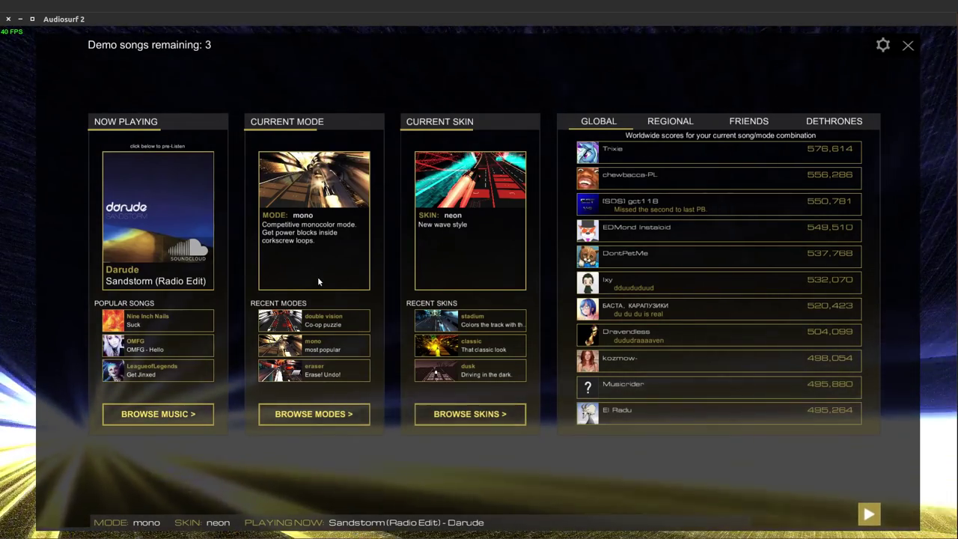
mouse_move(138, 255)
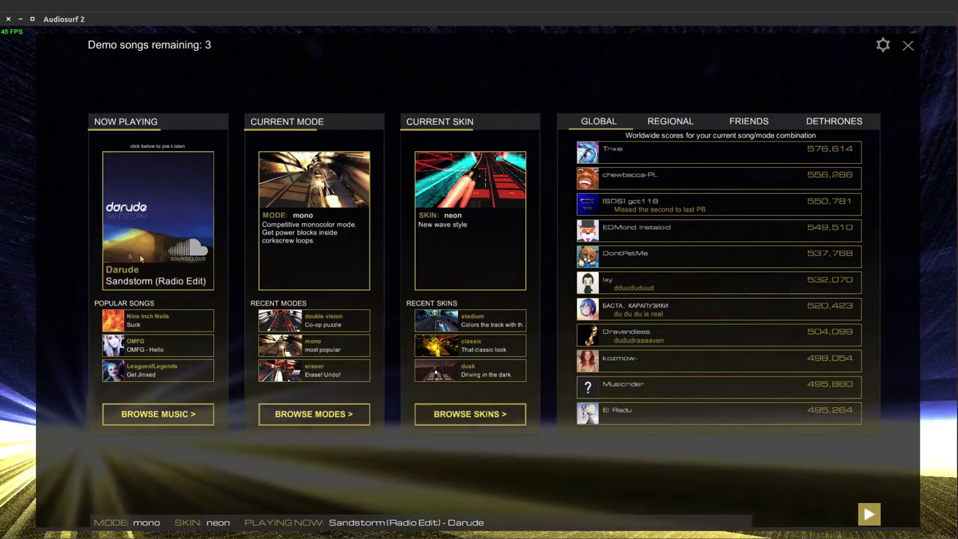
mouse_move(423, 172)
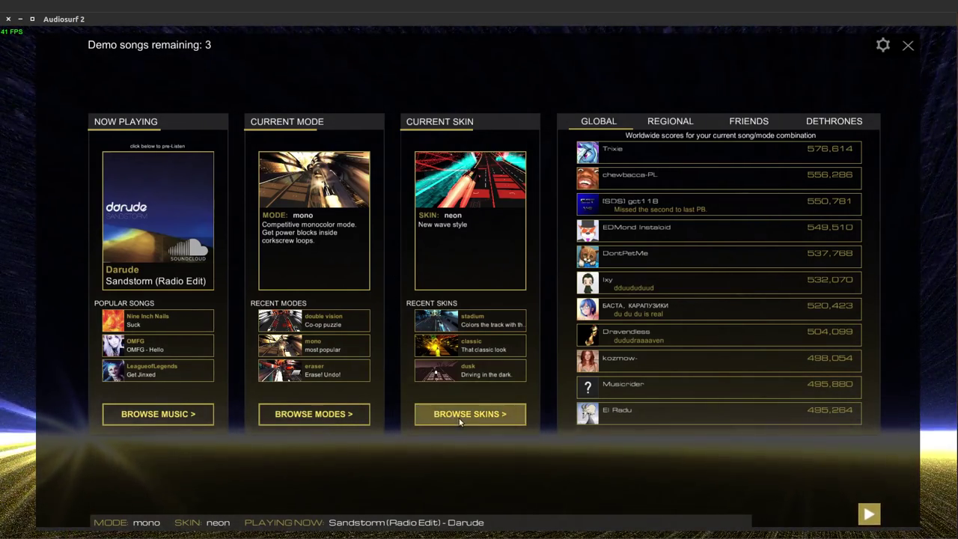
Open the Choose a Skin screen listing the five track skins, with neon still active
left_click(470, 414)
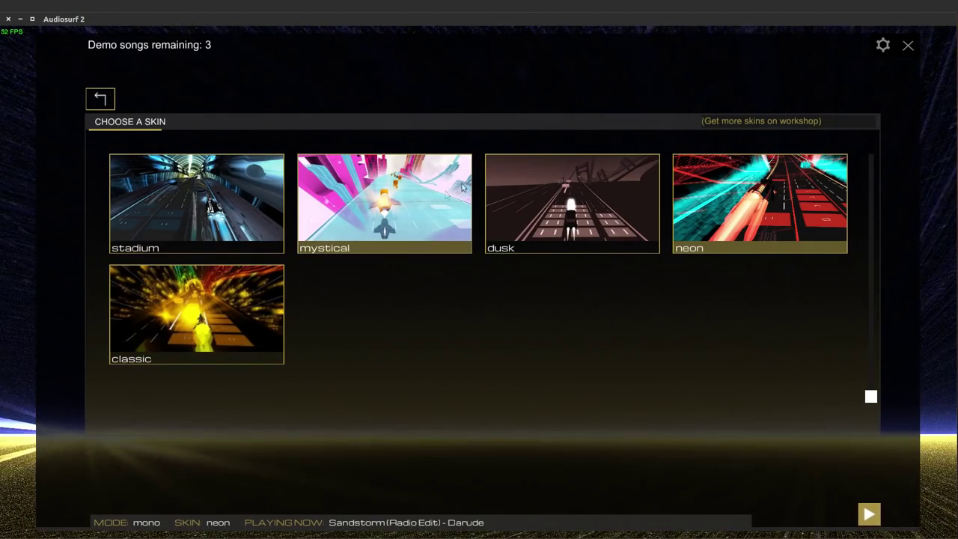
mouse_move(99, 98)
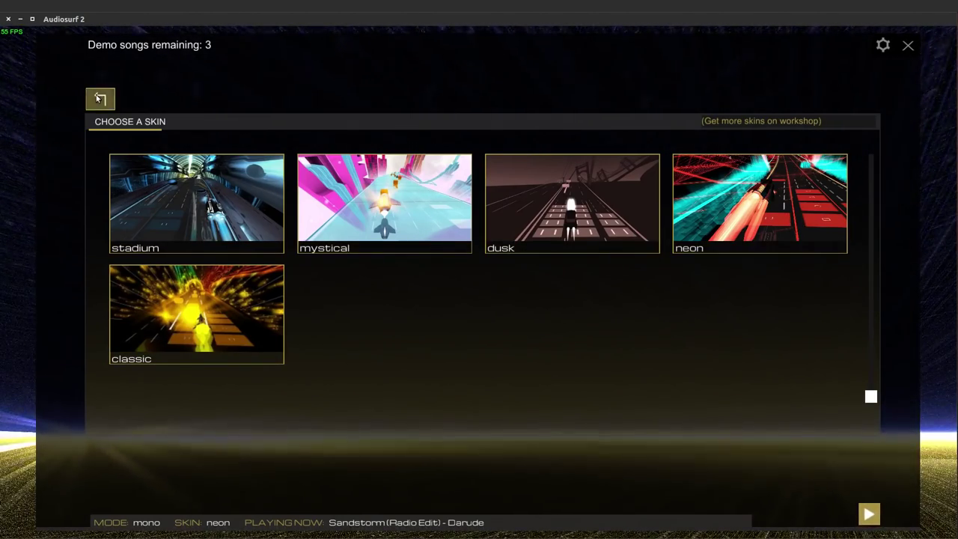
Back out of the skin chooser and open the Choose a Mode screen
left_click(99, 99)
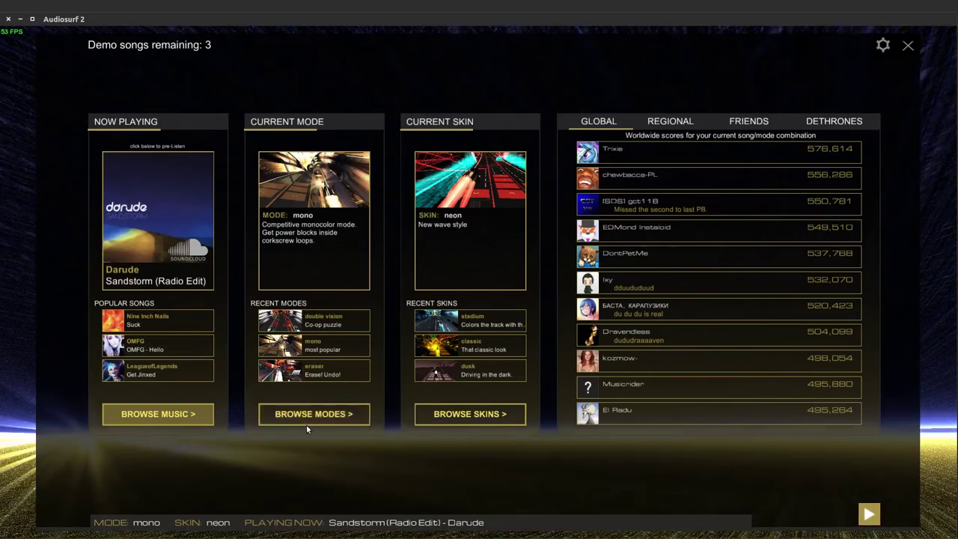
left_click(314, 414)
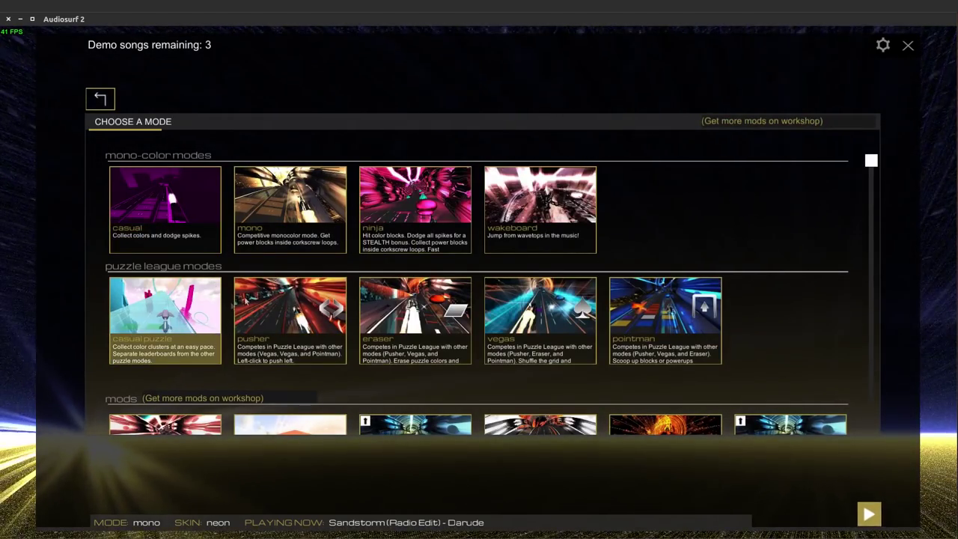
mouse_move(195, 232)
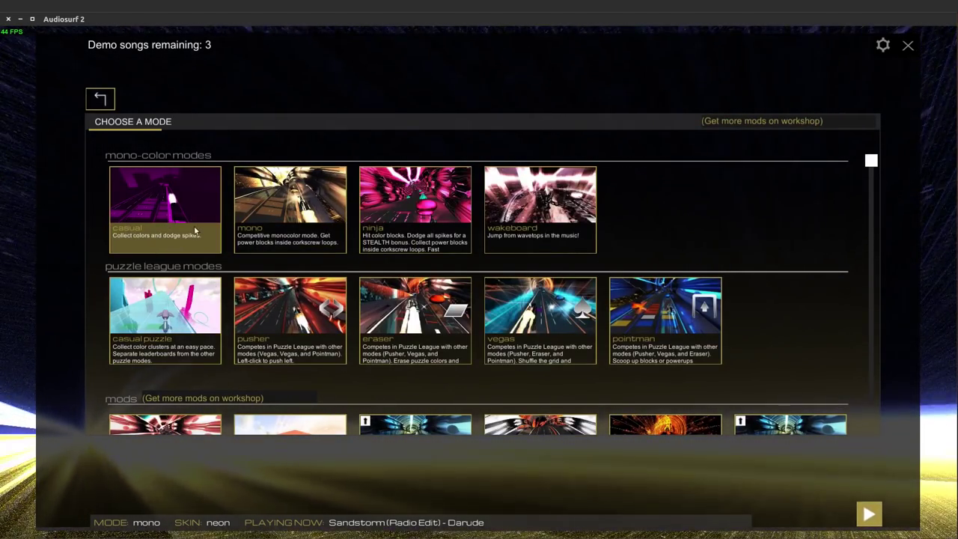
mouse_move(389, 234)
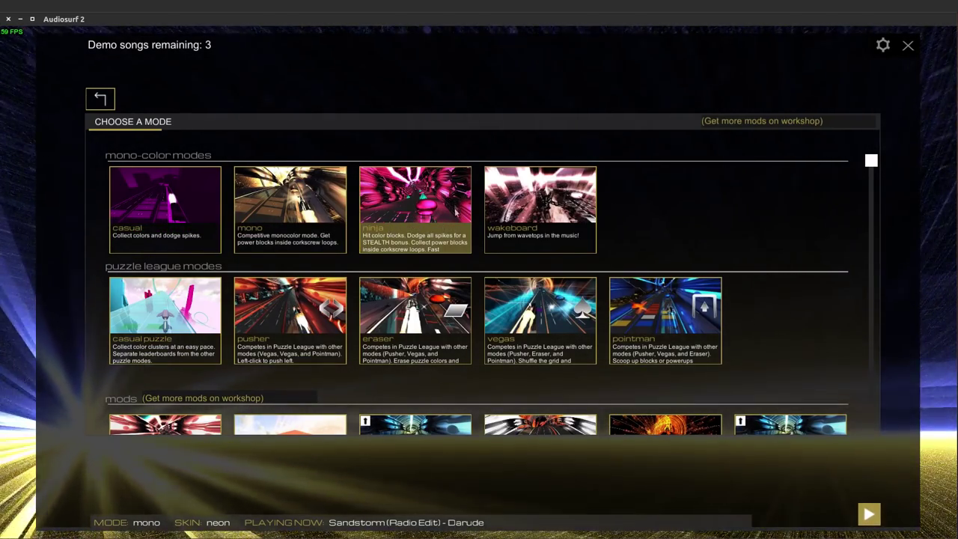
mouse_move(609, 181)
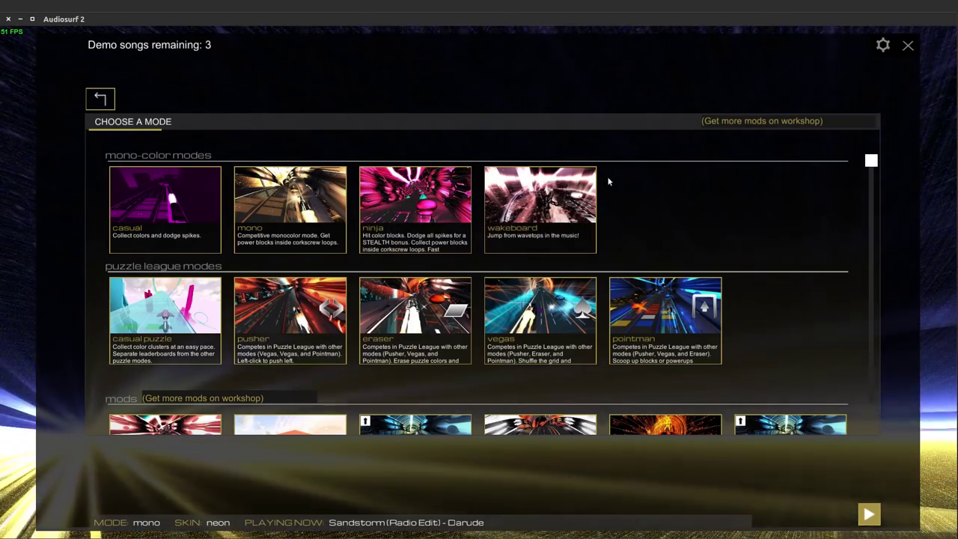
mouse_move(569, 202)
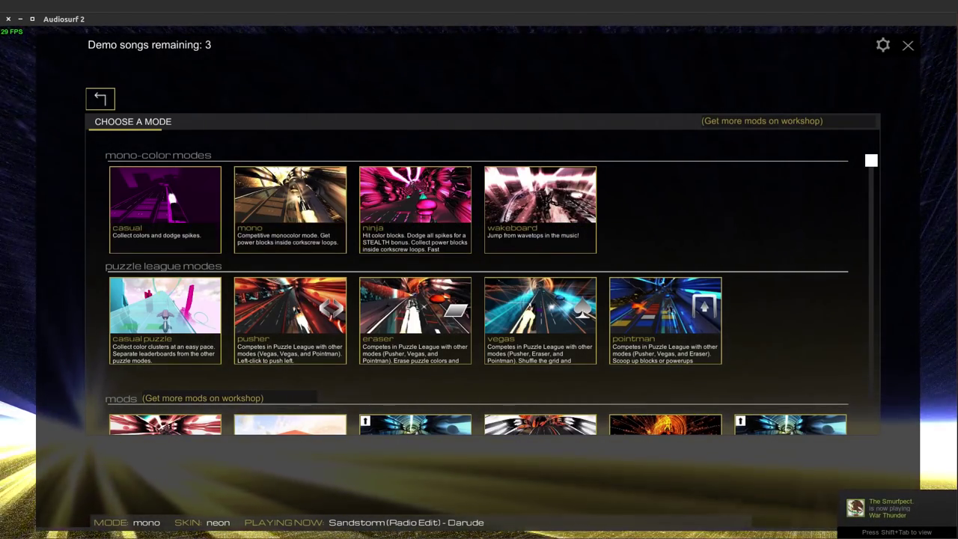
Return from the mode list to the main screen, keeping mono, neon and Sandstorm
left_click(100, 98)
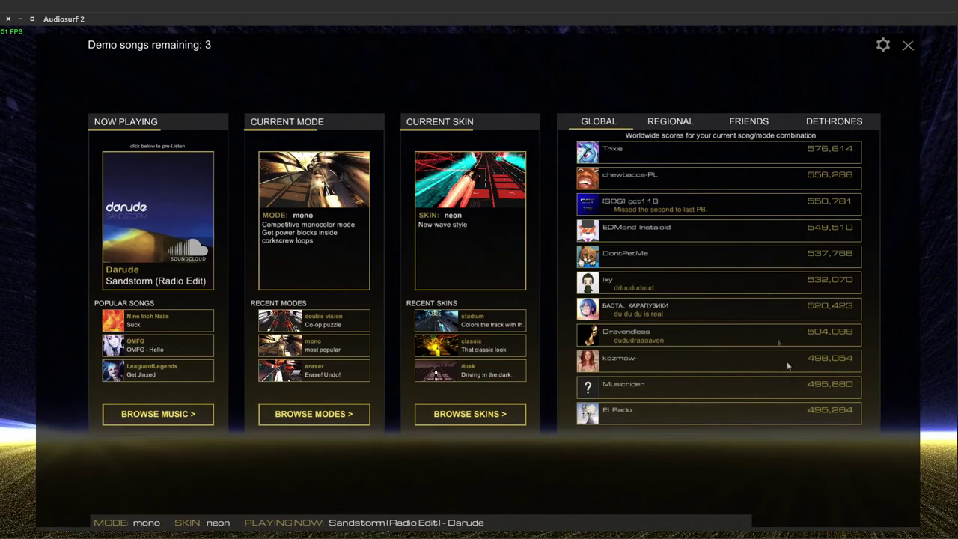
mouse_move(737, 419)
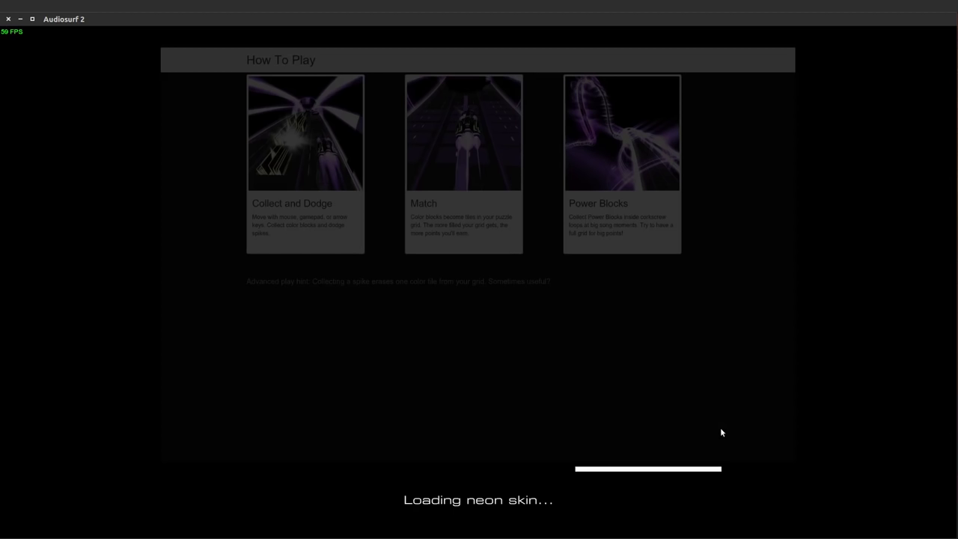
mouse_move(711, 410)
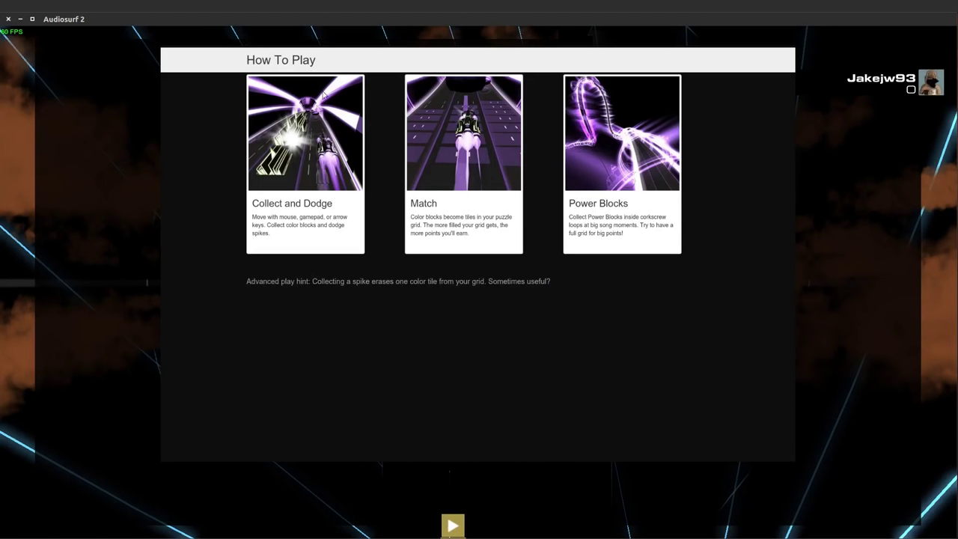
mouse_move(389, 305)
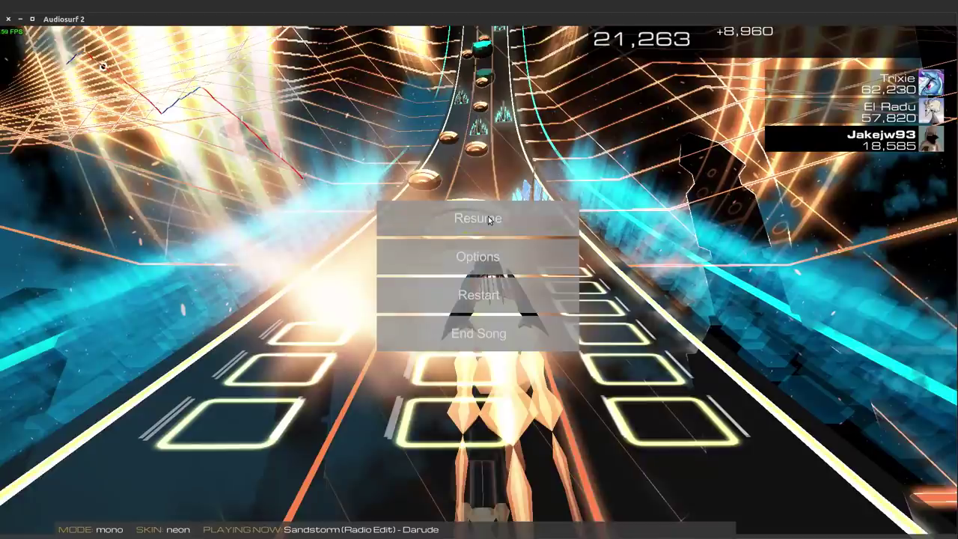
Resume the paused Sandstorm ride, finish with 298,547 points and dismiss the results
left_click(477, 218)
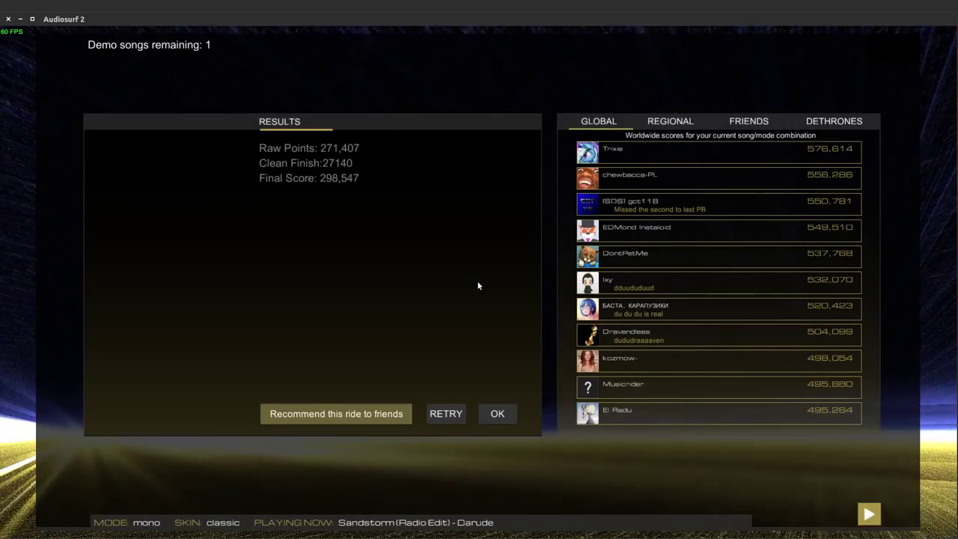
mouse_move(430, 314)
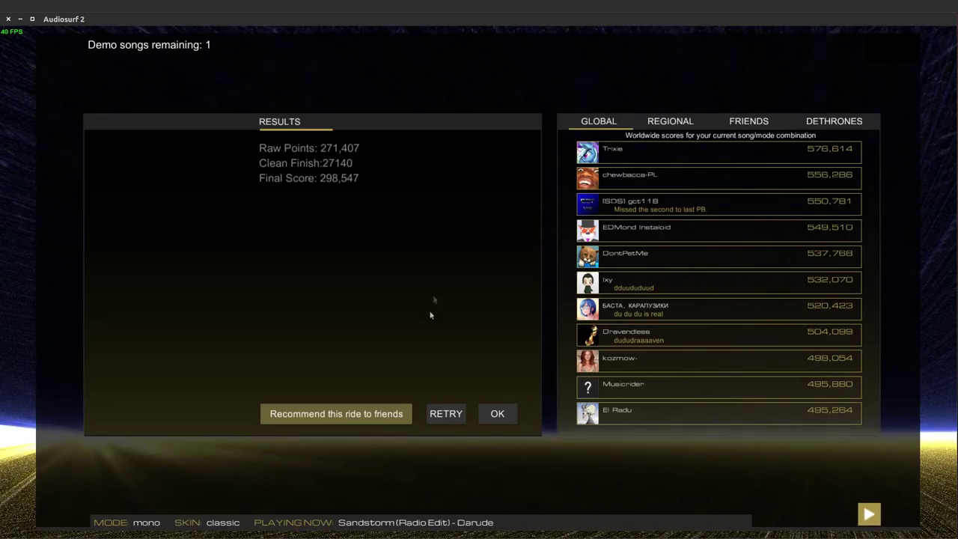
left_click(497, 413)
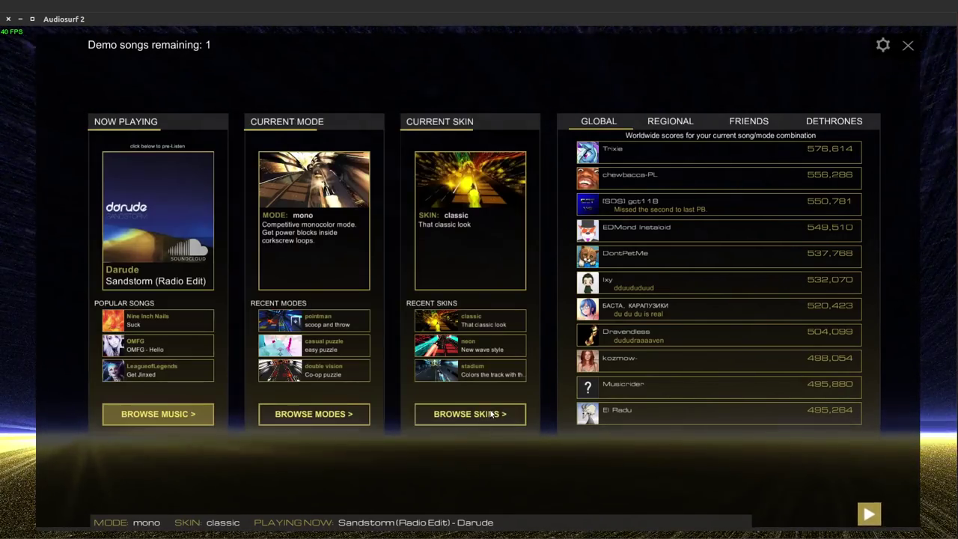
Open the music browser, pick Random Songs and scroll down the song grid
left_click(157, 414)
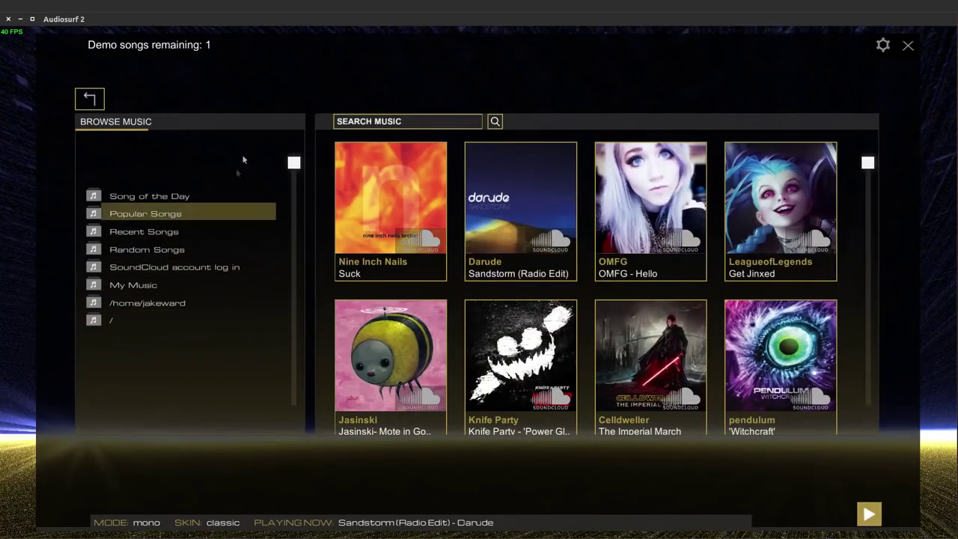
mouse_move(126, 239)
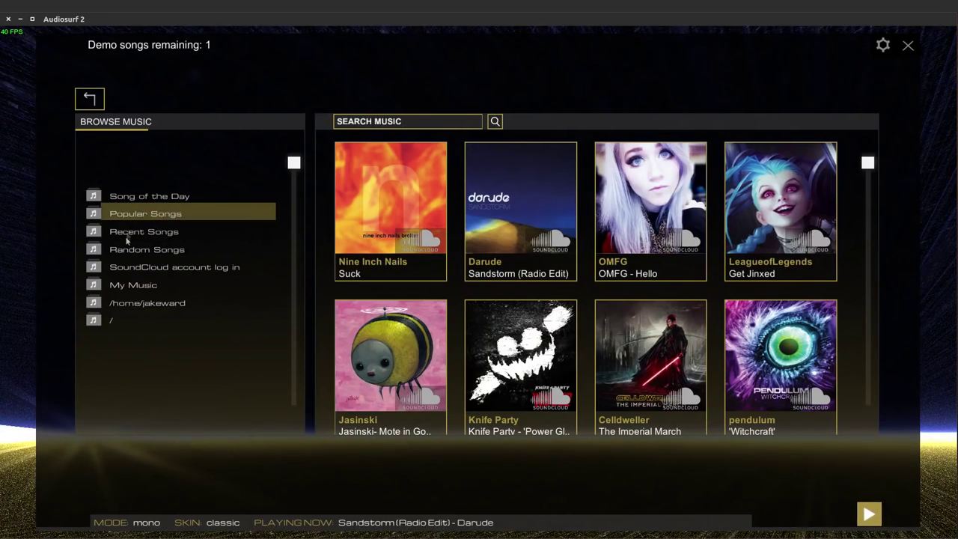
left_click(407, 122)
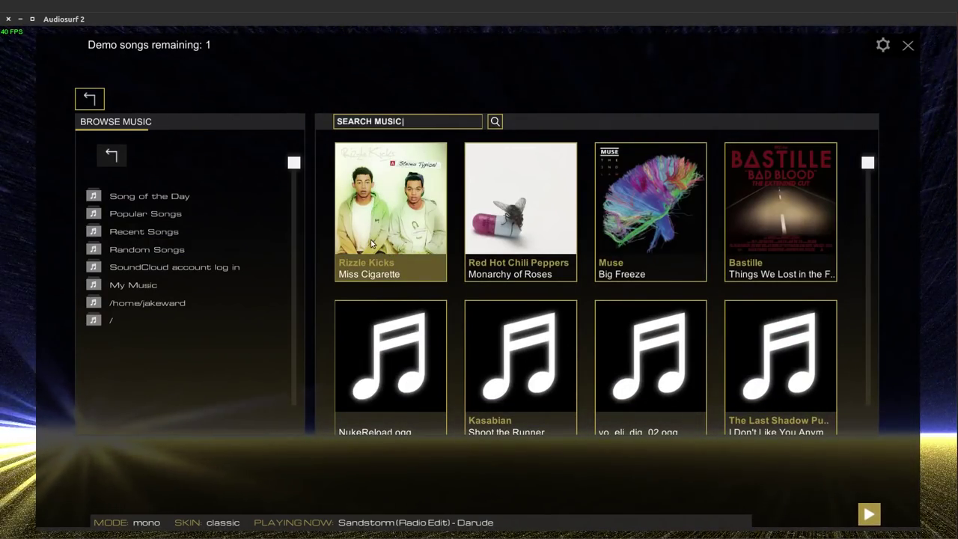
mouse_move(859, 161)
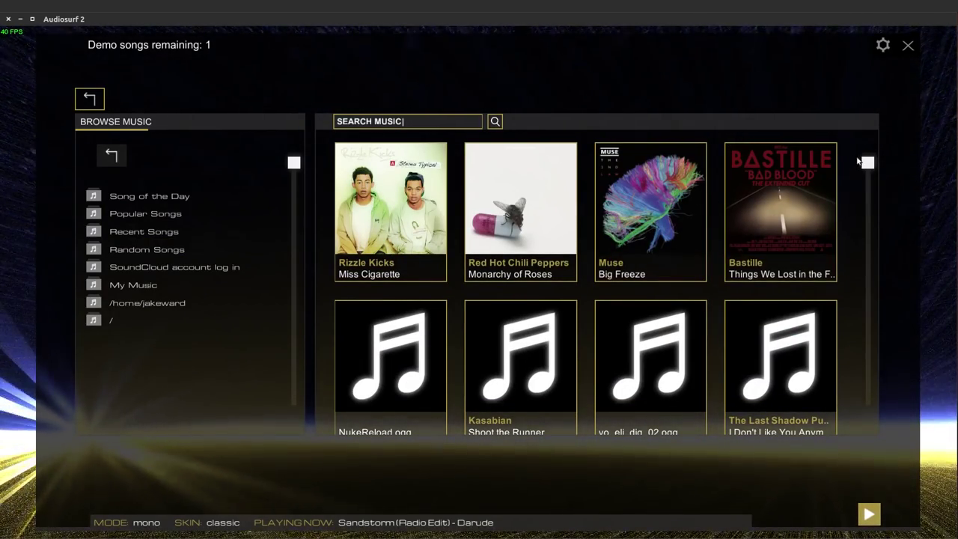
scroll("down", 3)
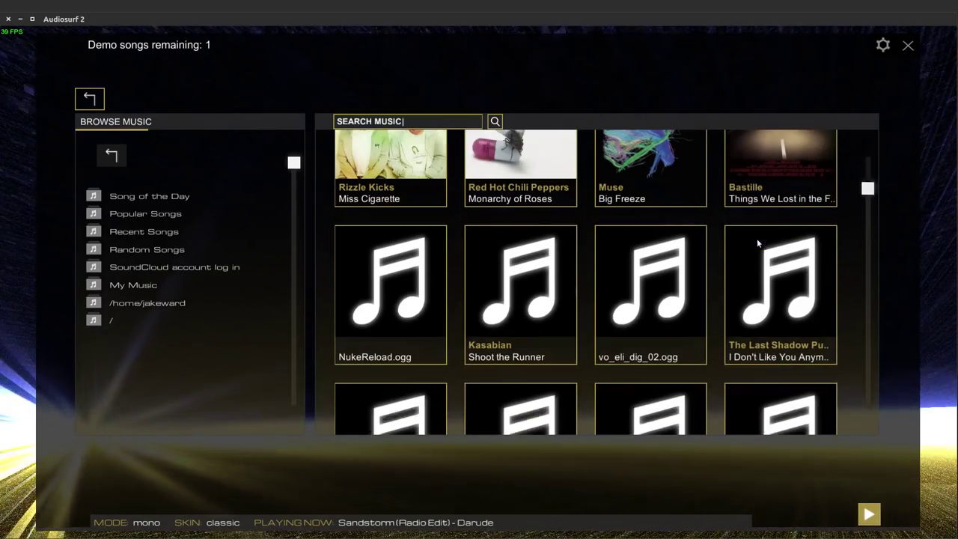
scroll("down", 3)
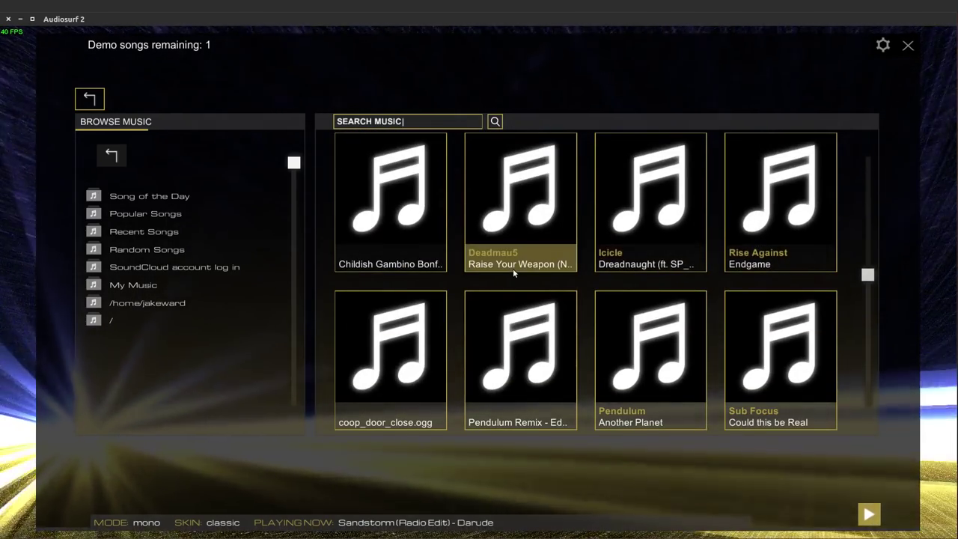
scroll("down", 3)
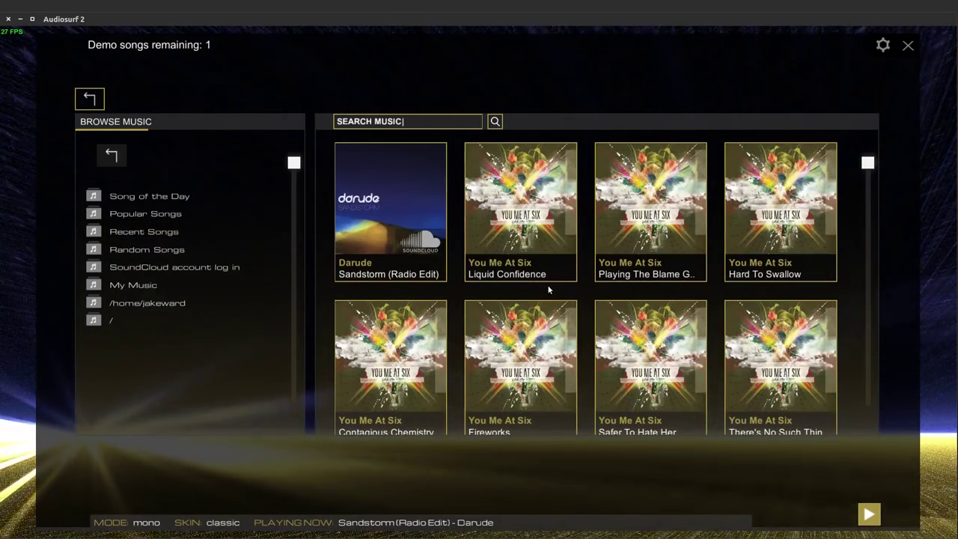
Scroll to the last recent You Me At Six tracks, then switch to Popular Songs
scroll("down", 3)
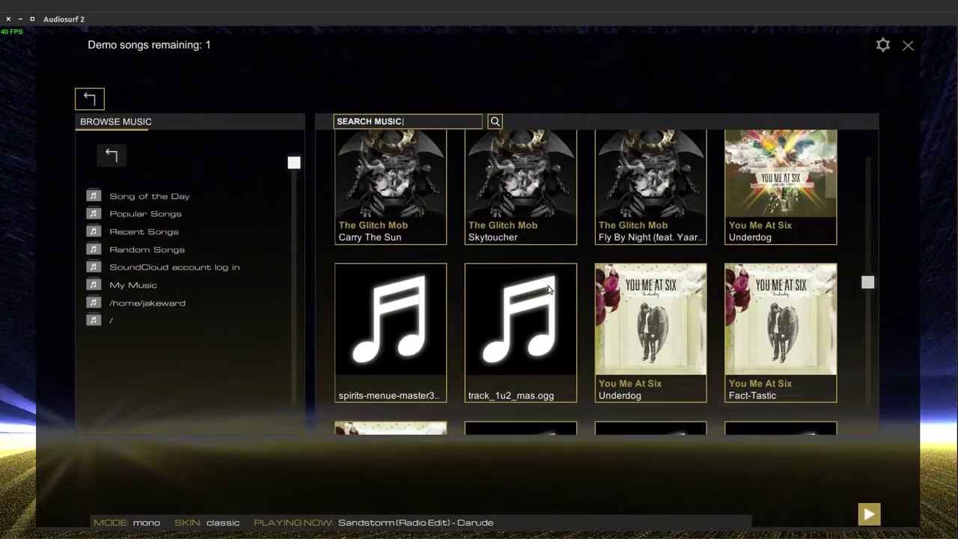
scroll("down", 3)
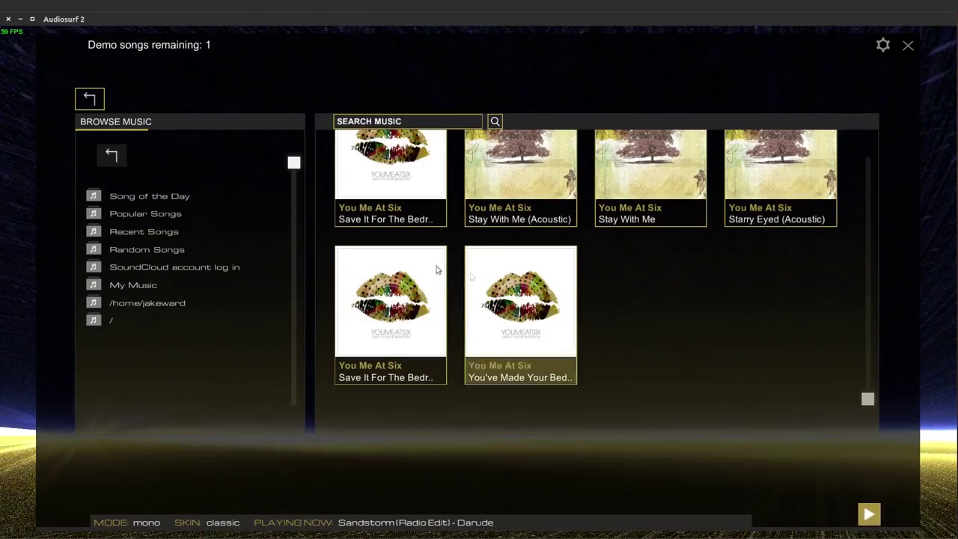
left_click(146, 213)
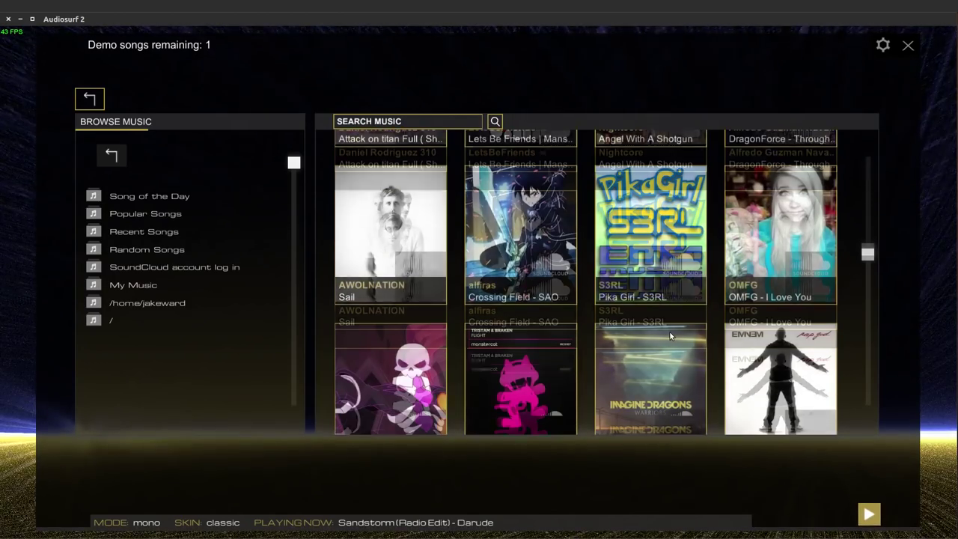
Scroll through popular tracks like Knife Party and S3RL, then leave the music browser
scroll("up", 3)
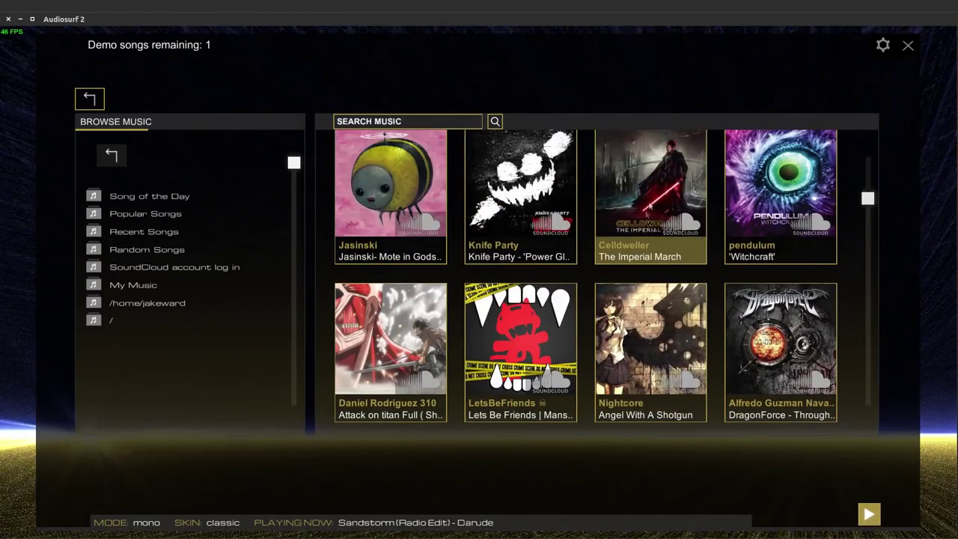
scroll("down", 3)
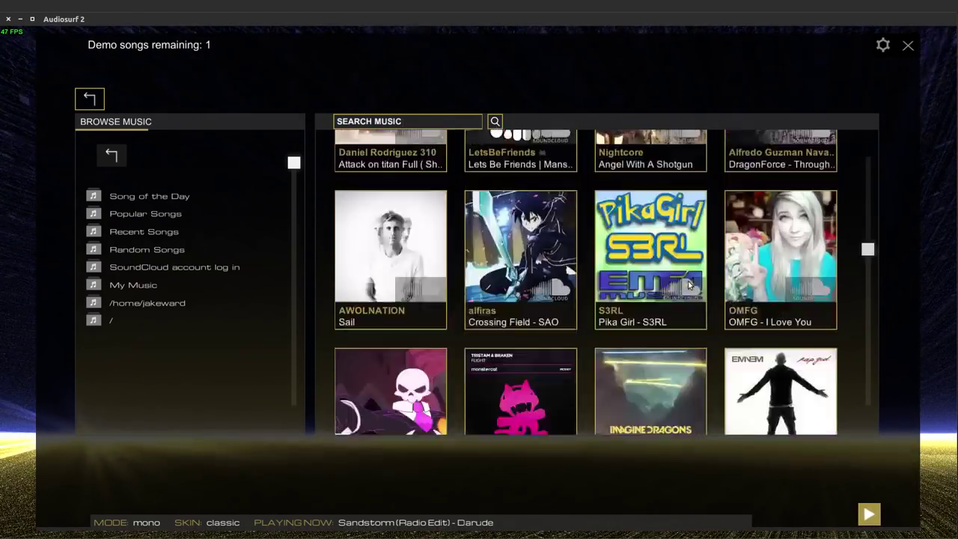
scroll("up", 3)
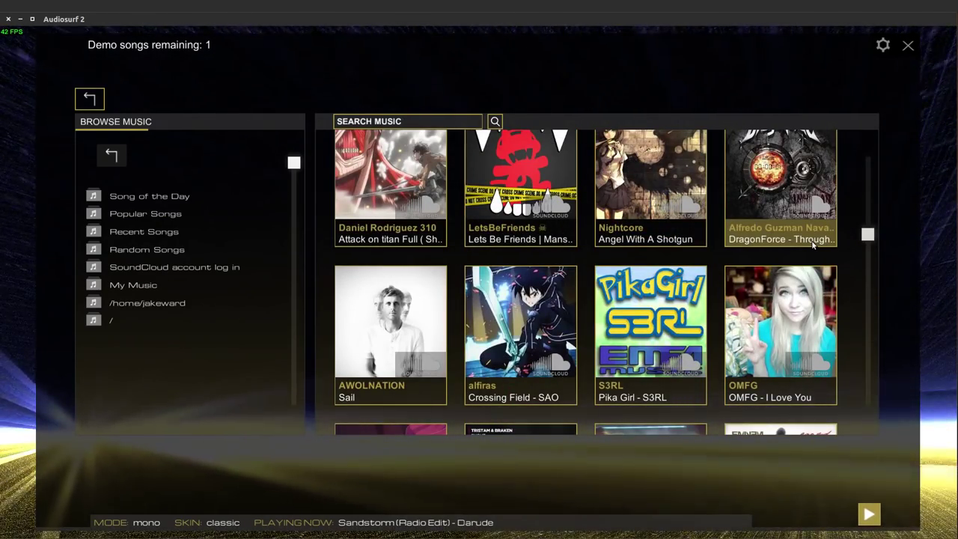
scroll("down", 3)
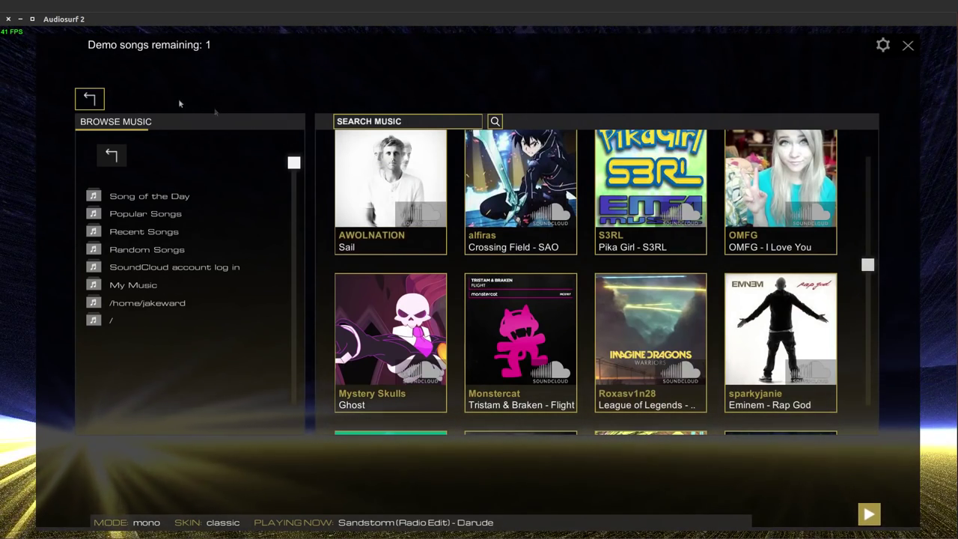
left_click(408, 121)
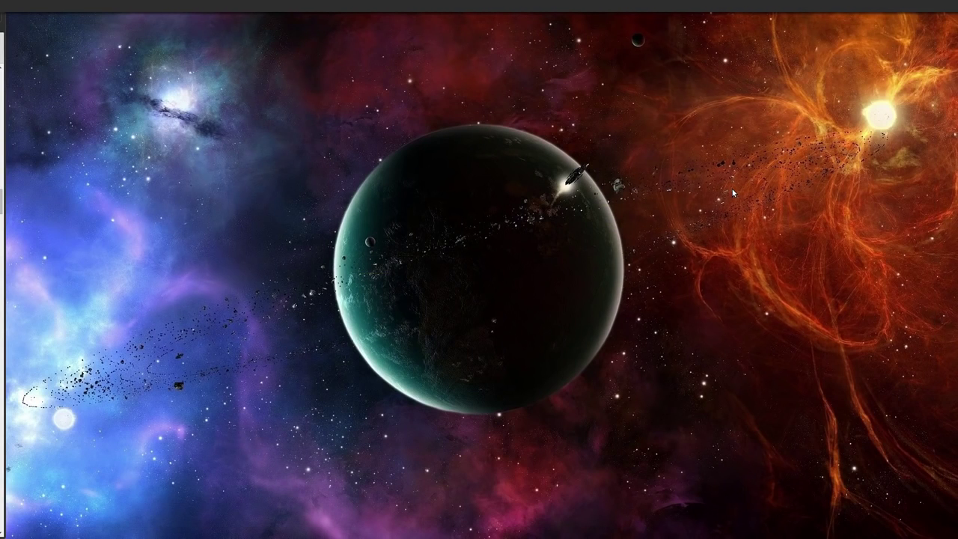
mouse_move(449, 198)
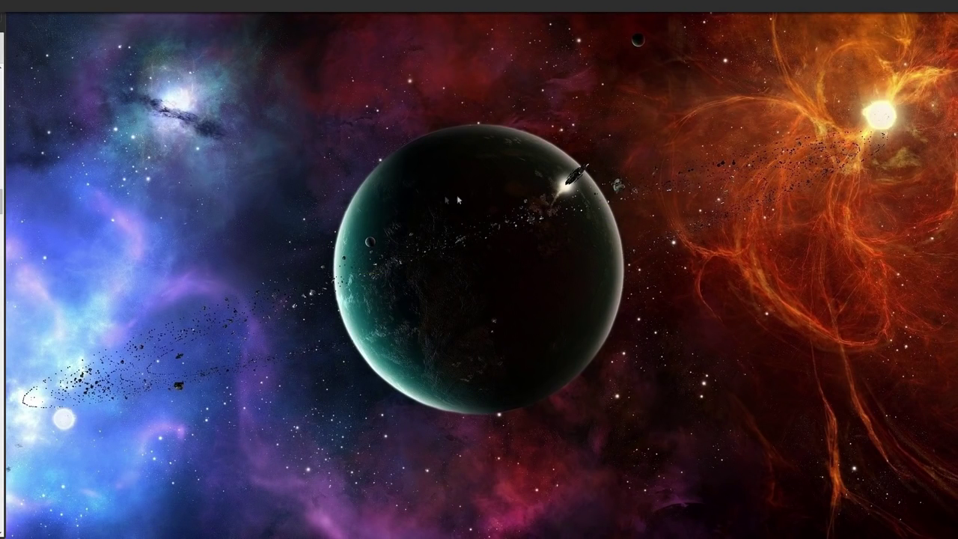
mouse_move(458, 200)
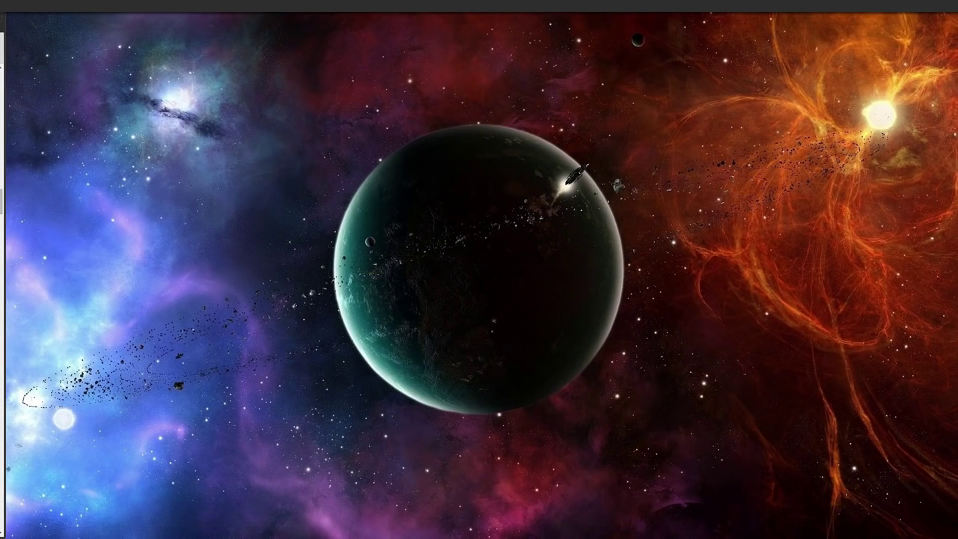